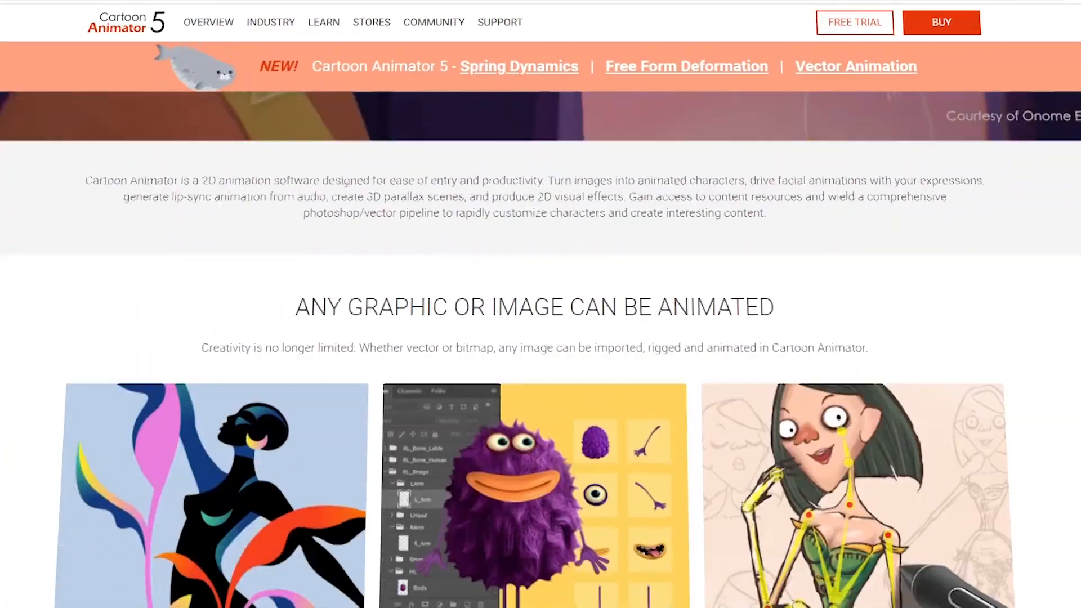
Step: Preview the iClone walk on the cartoon character, then re-preview at a -90 projection angle
scroll(down, 3)
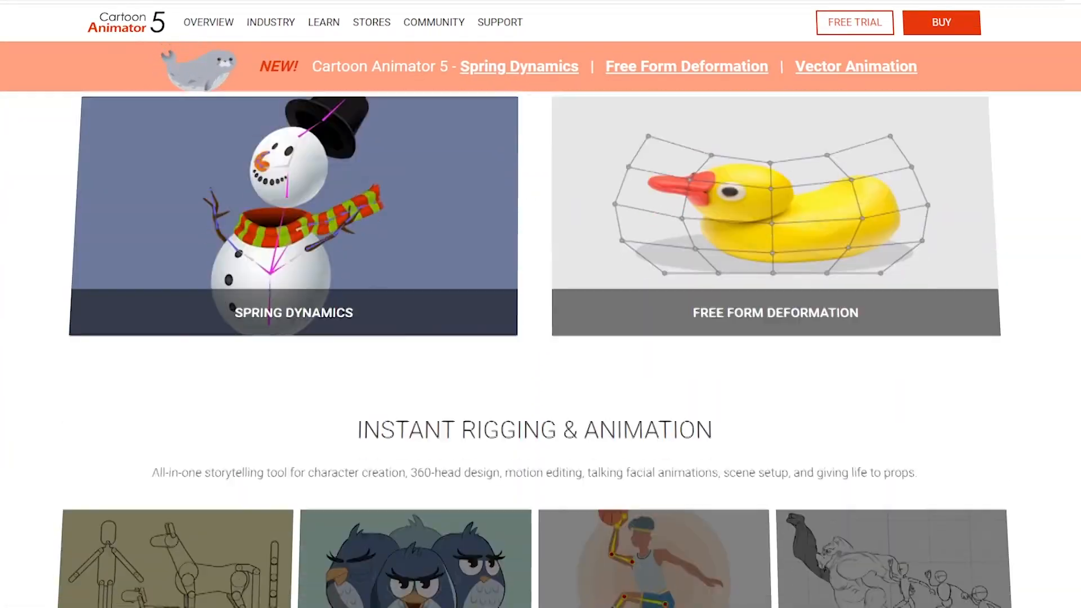
scroll(down, 3)
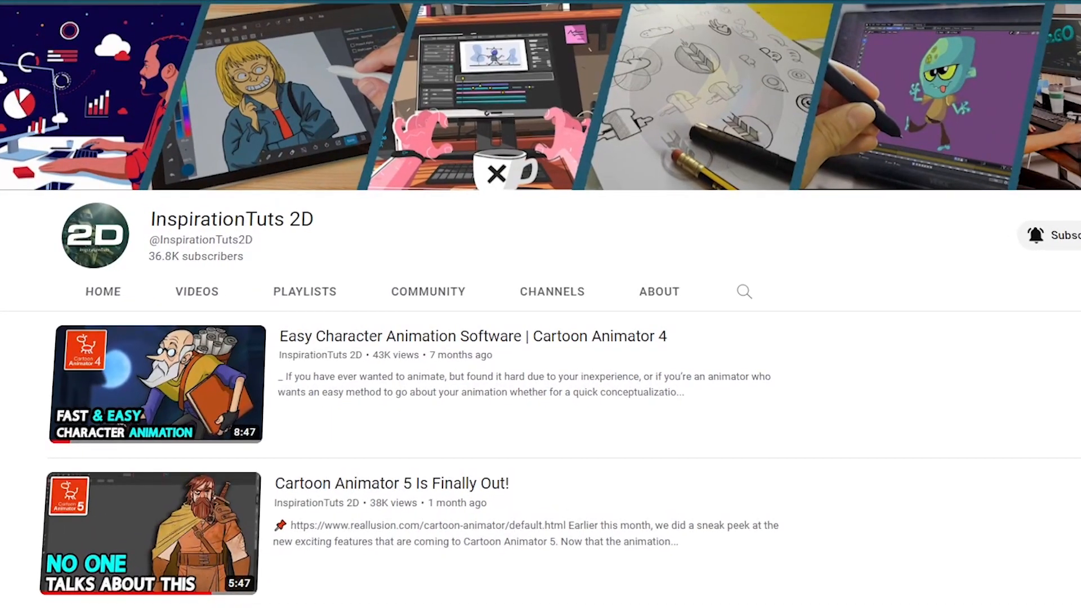
scroll(down, 3)
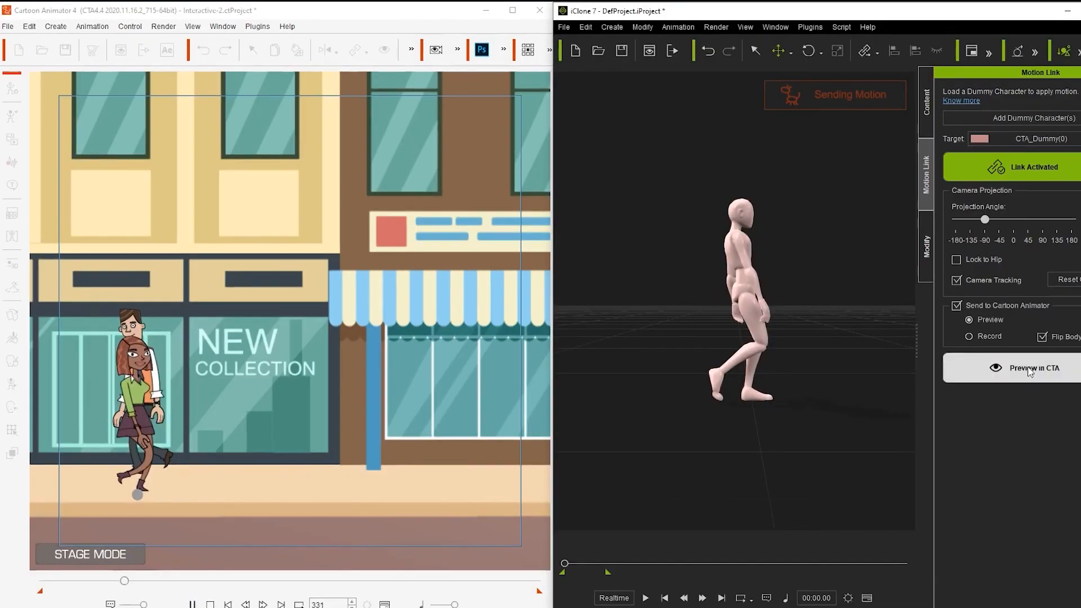
click(1034, 368)
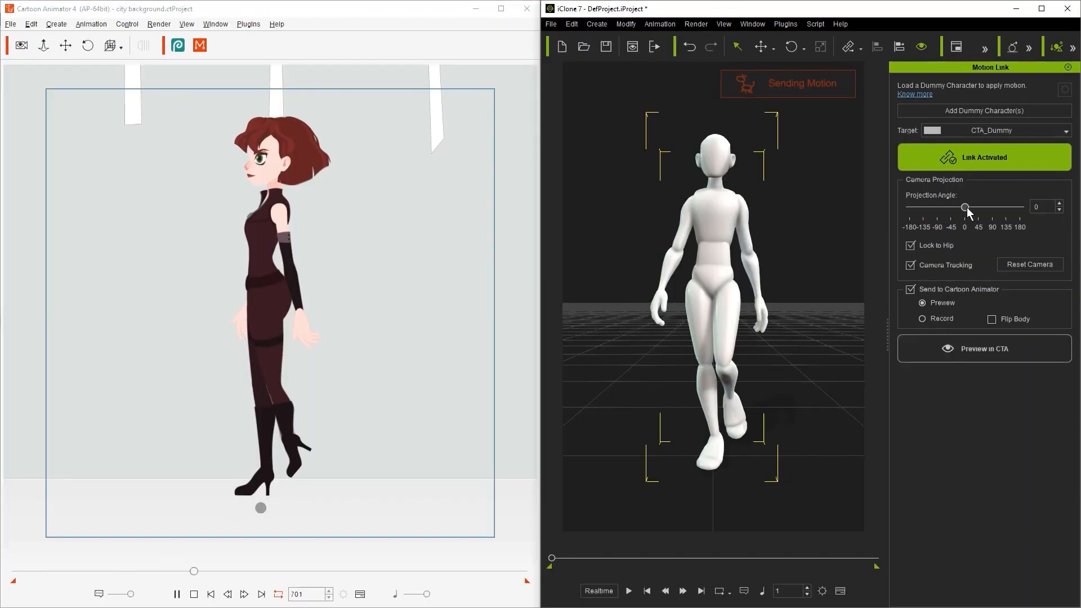
drag(964, 207, 936, 207)
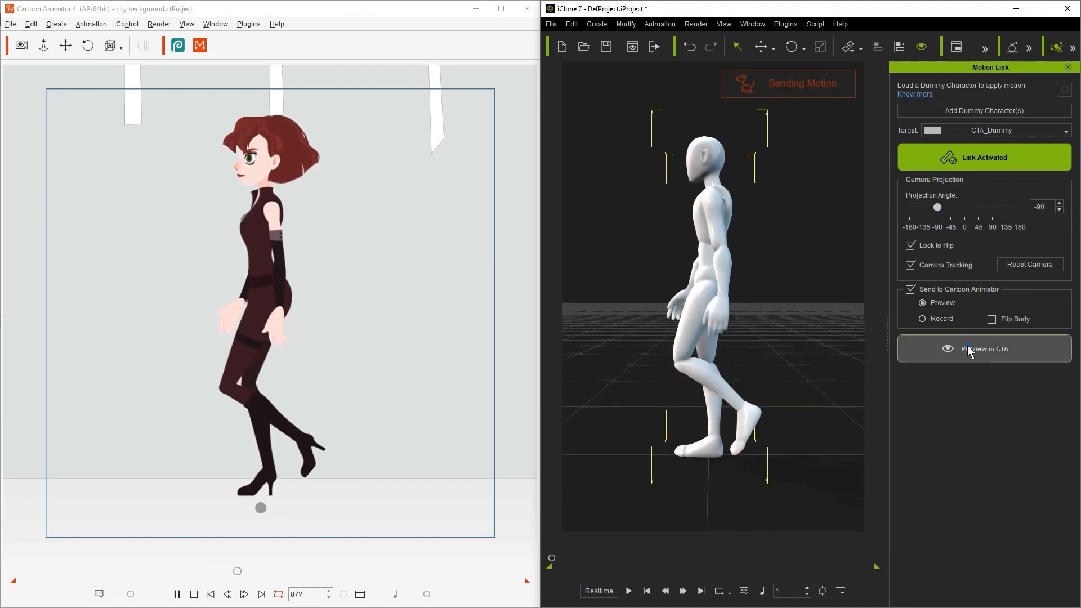
click(984, 348)
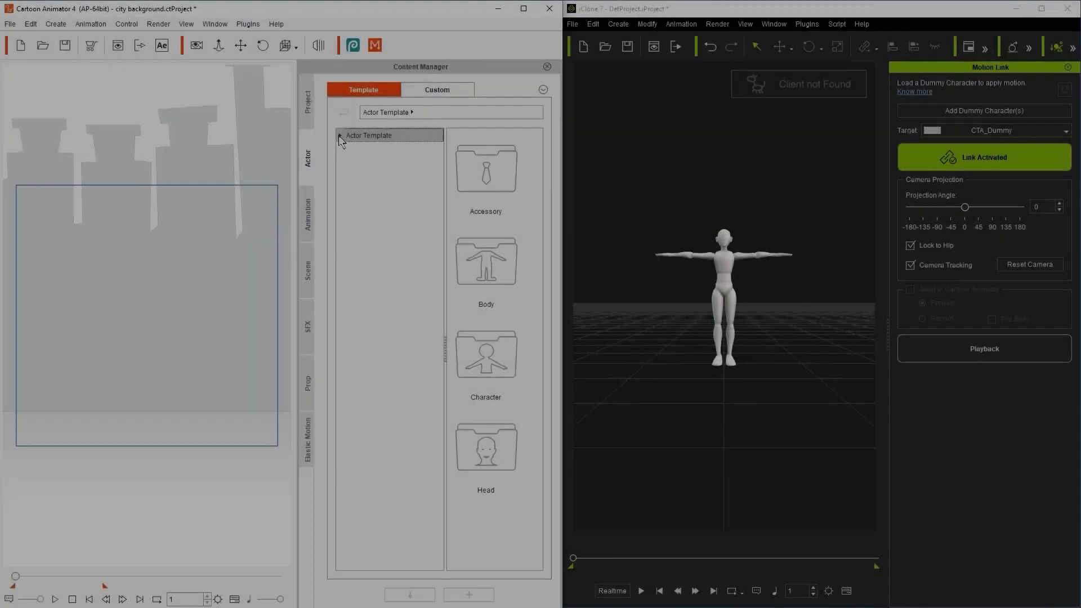
Step: Expand Actor Template > Character > _G3 360 > 1_G3 360 Human to reveal Dummy for 3D Motion
click(339, 135)
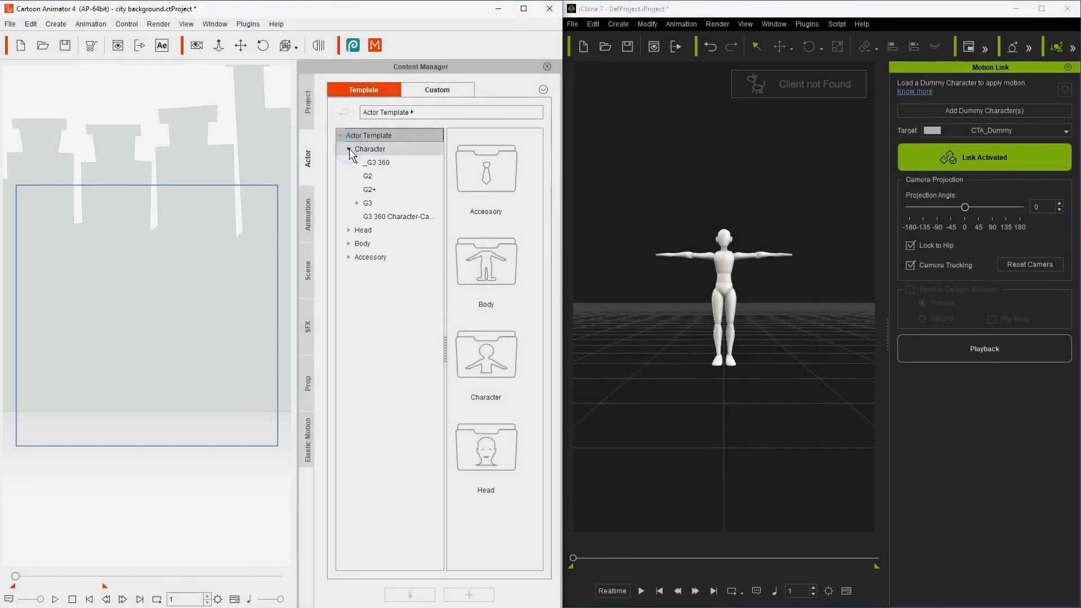
click(359, 162)
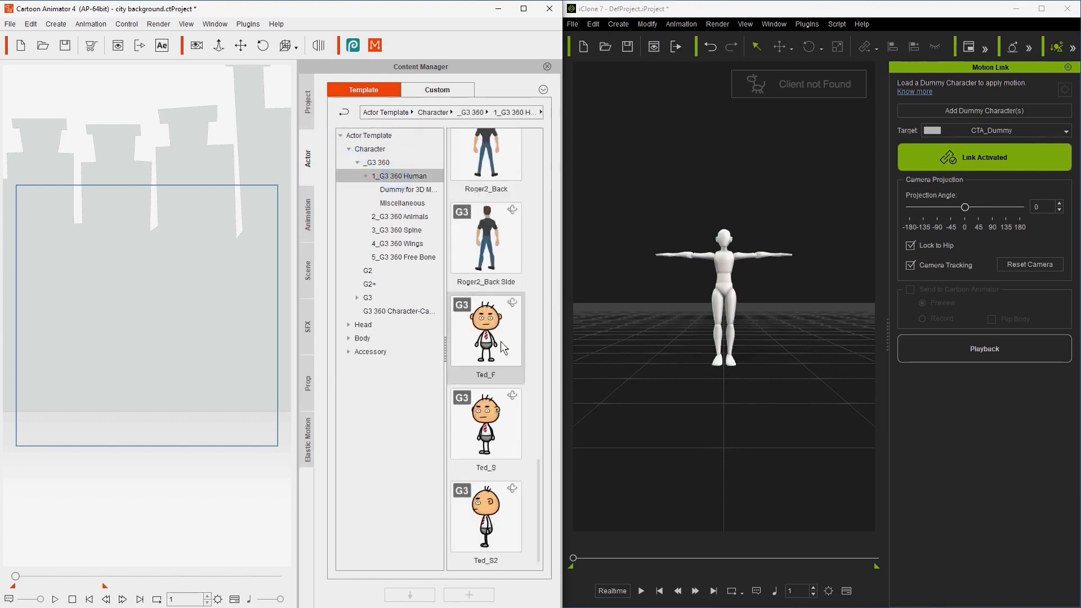
click(408, 189)
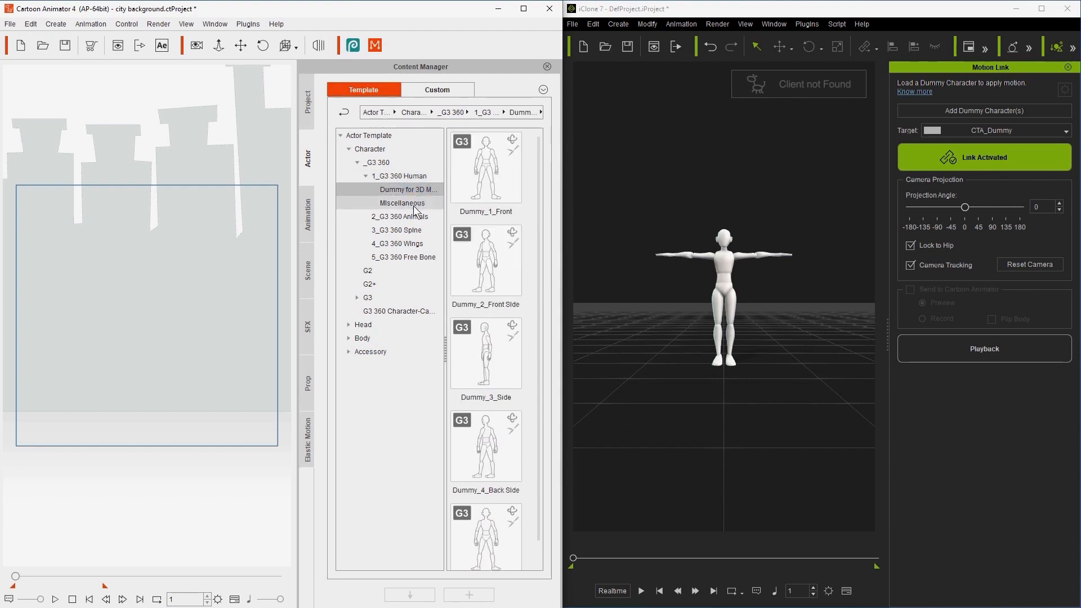
click(984, 348)
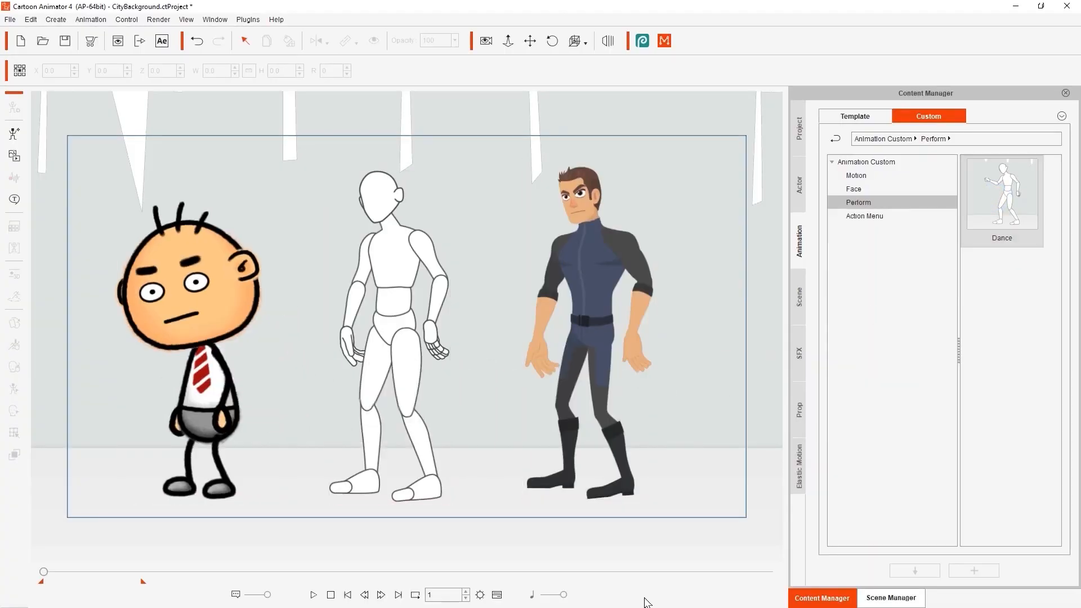
Step: Apply the Dance motion from Animation > Custom > Perform to the stage characters
click(312, 595)
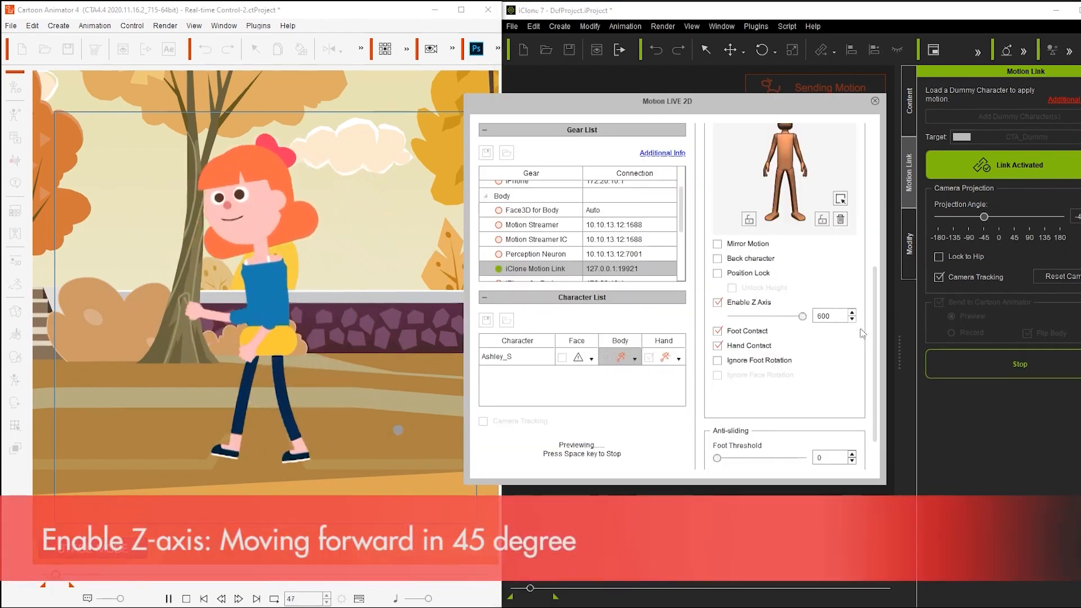
Step: Enable Flip Body under Send to Cartoon Animator so the girl walks the opposite way
click(1027, 334)
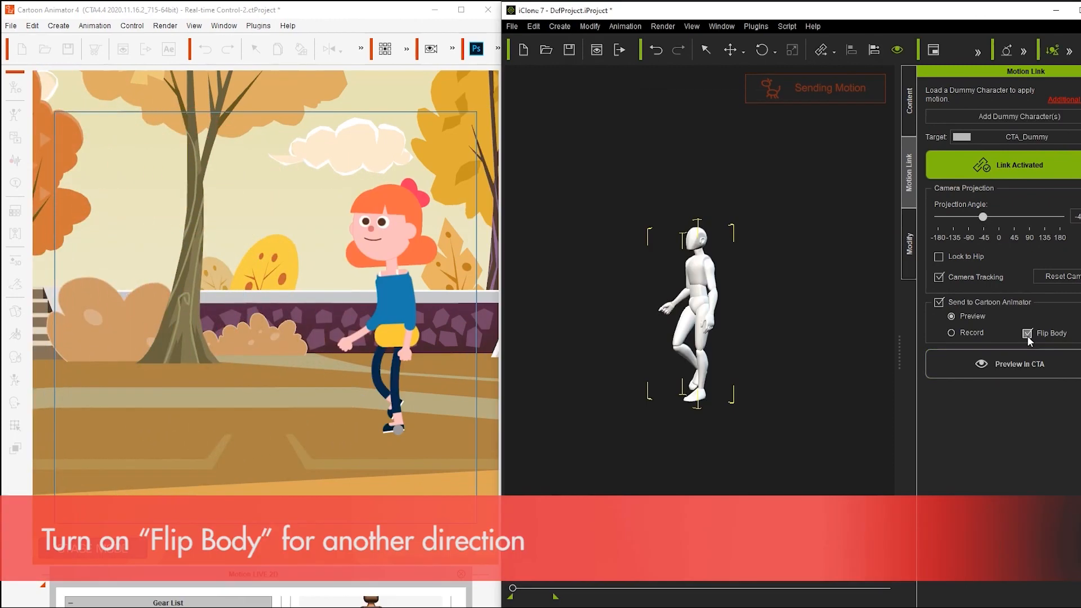
click(1019, 364)
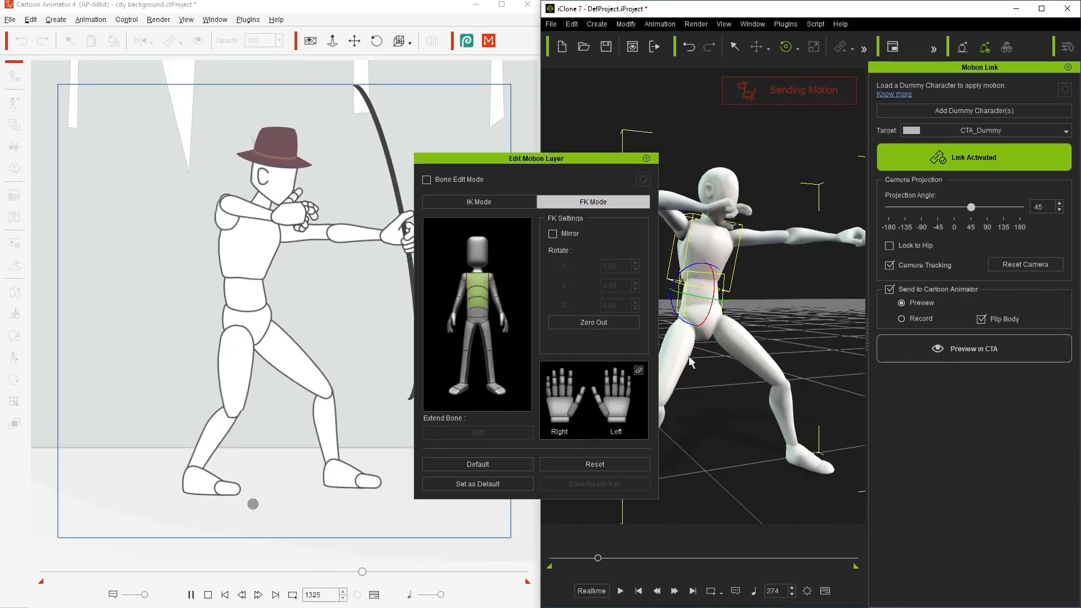
Step: Rotate the iClone dummy's spine gizmo to bend the torso of the archer pose
drag(598, 557, 620, 558)
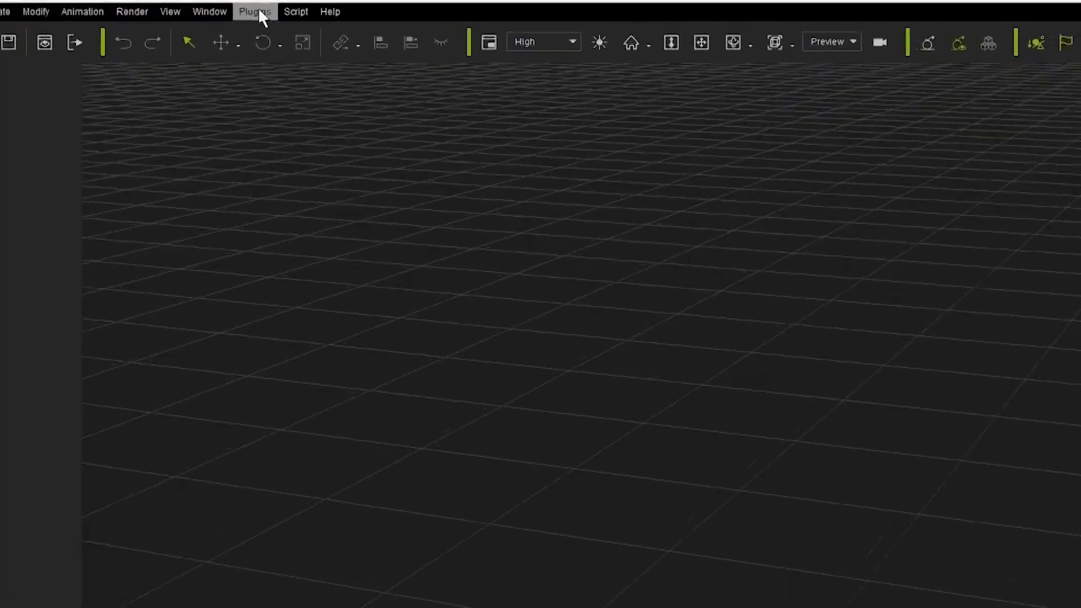
Step: Launch Plugins > Cartoon Animator > Motion Link > Motion Link in iClone
click(255, 12)
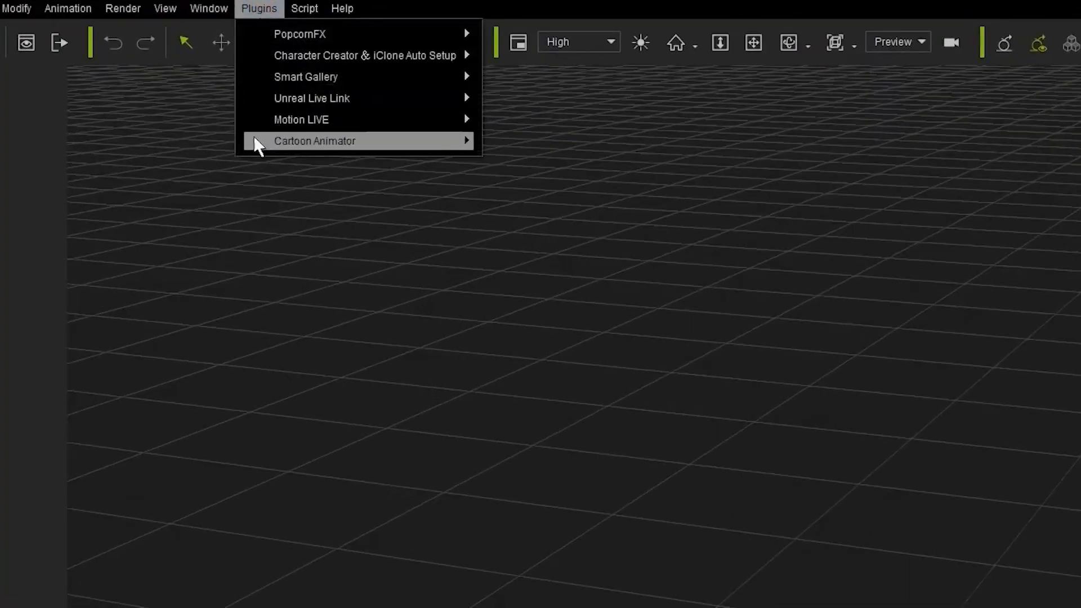
mouse_move(314, 141)
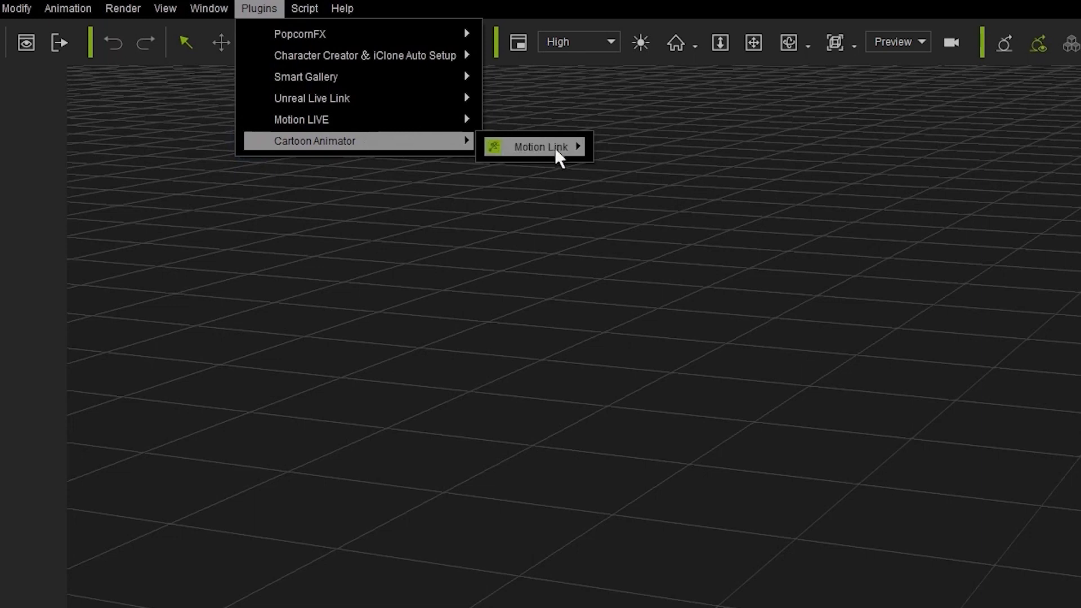
mouse_move(540, 146)
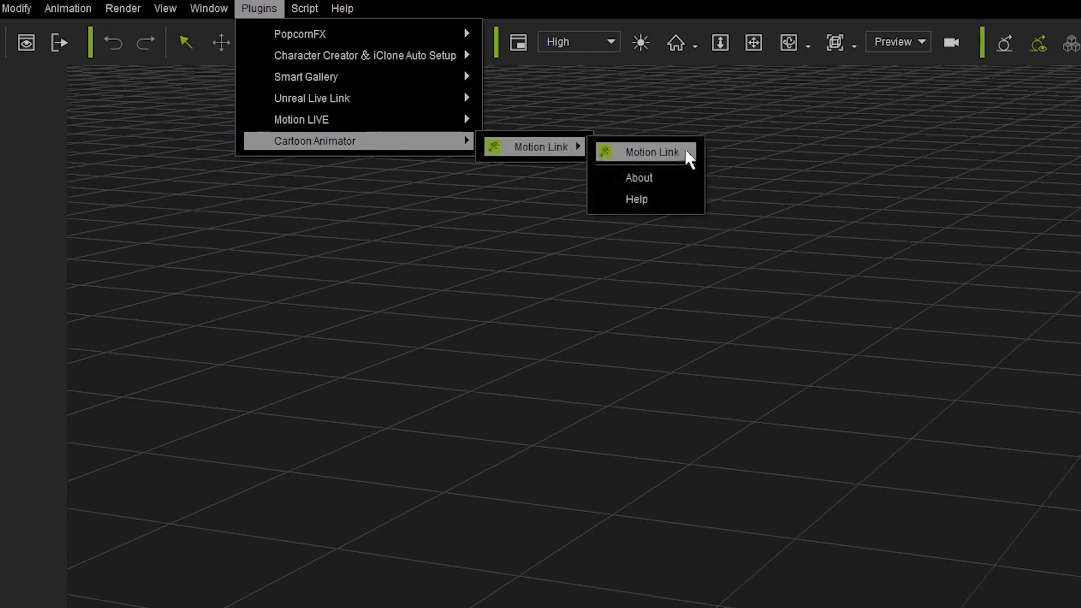
click(648, 153)
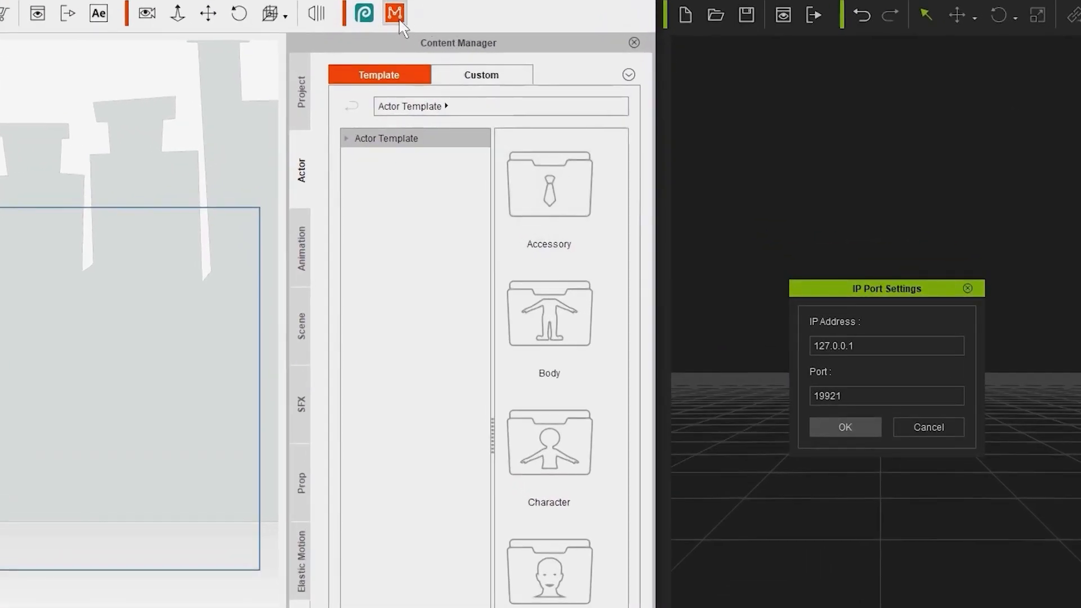
Step: Check that Motion LIVE 2D's iClone Motion Link gear matches 127.0.0.1, port 19921
click(394, 12)
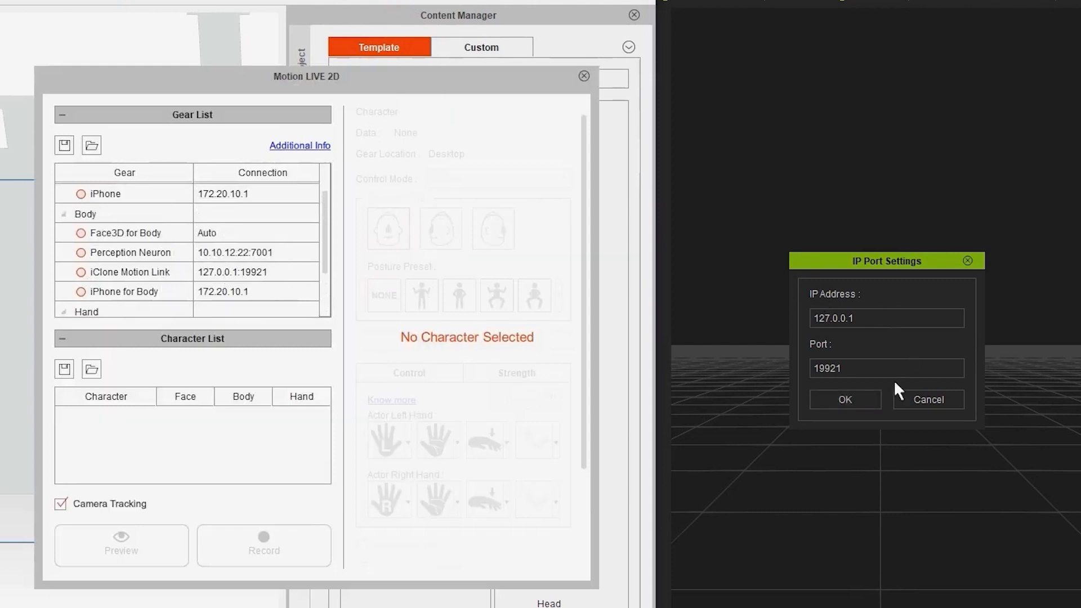
scroll(down, 3)
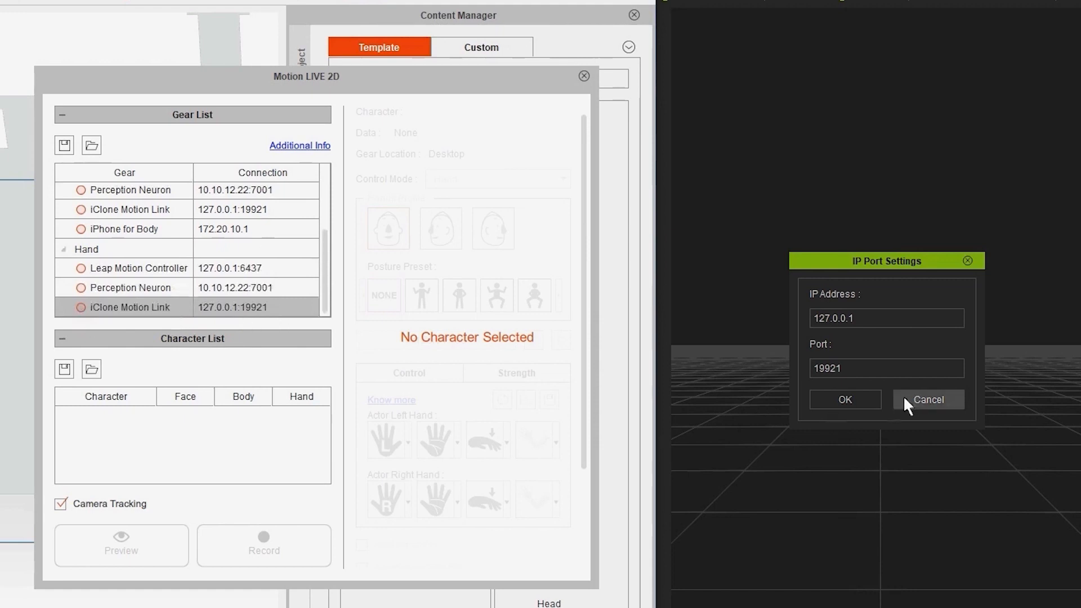
mouse_move(653, 224)
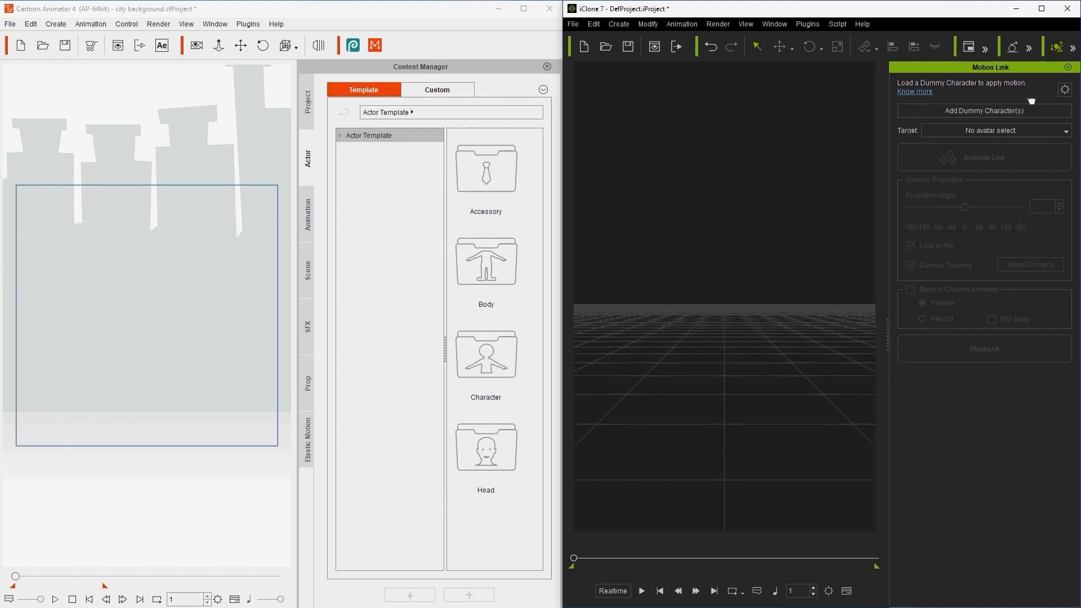
Step: Add the CTA_Dummy character in the Motion Link panel and activate the link
click(983, 110)
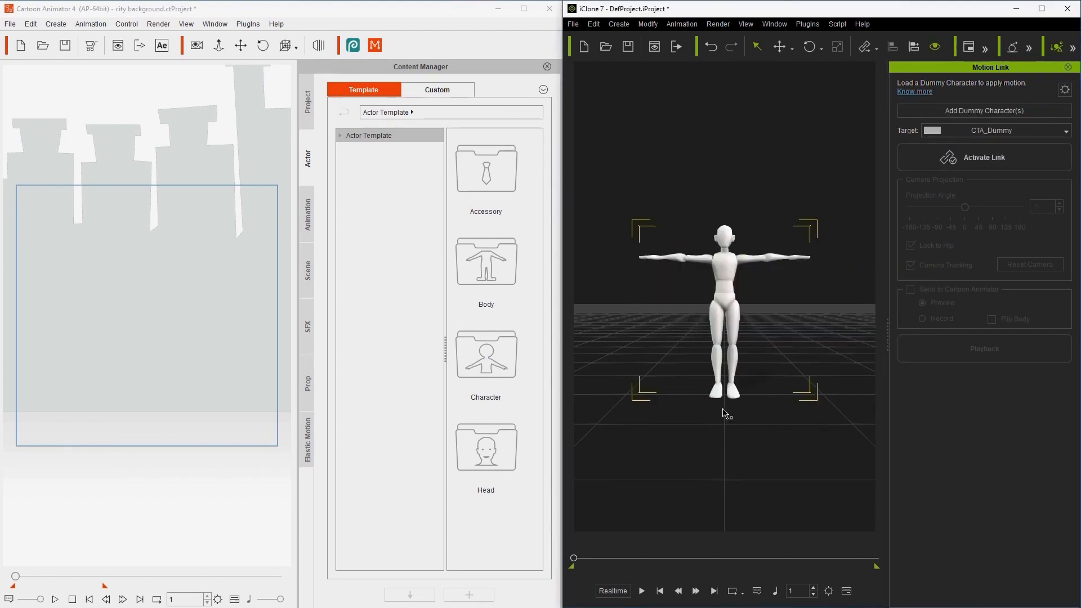
click(984, 157)
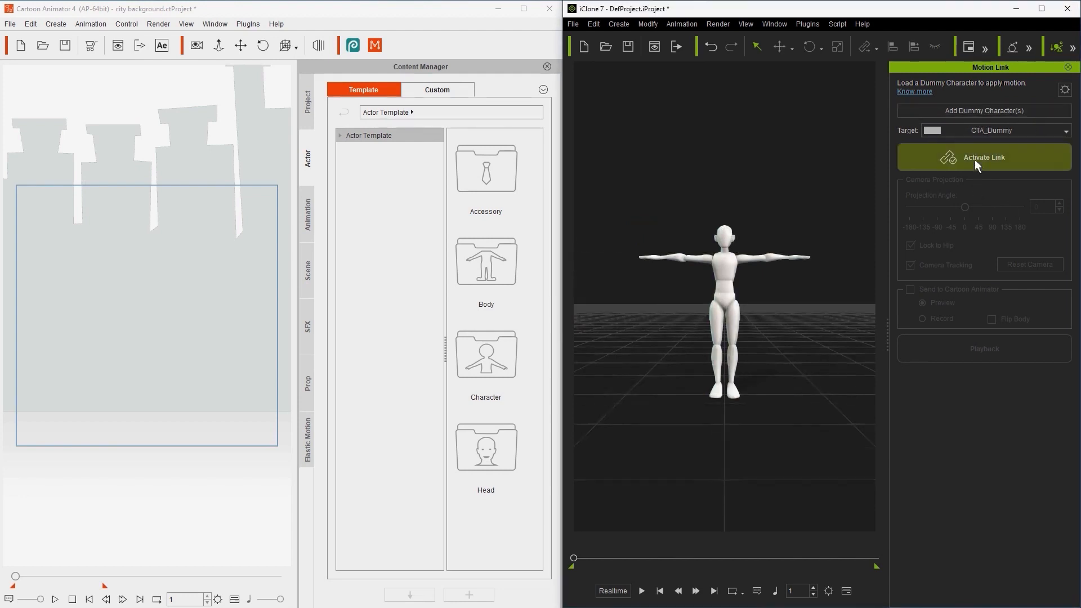
click(984, 157)
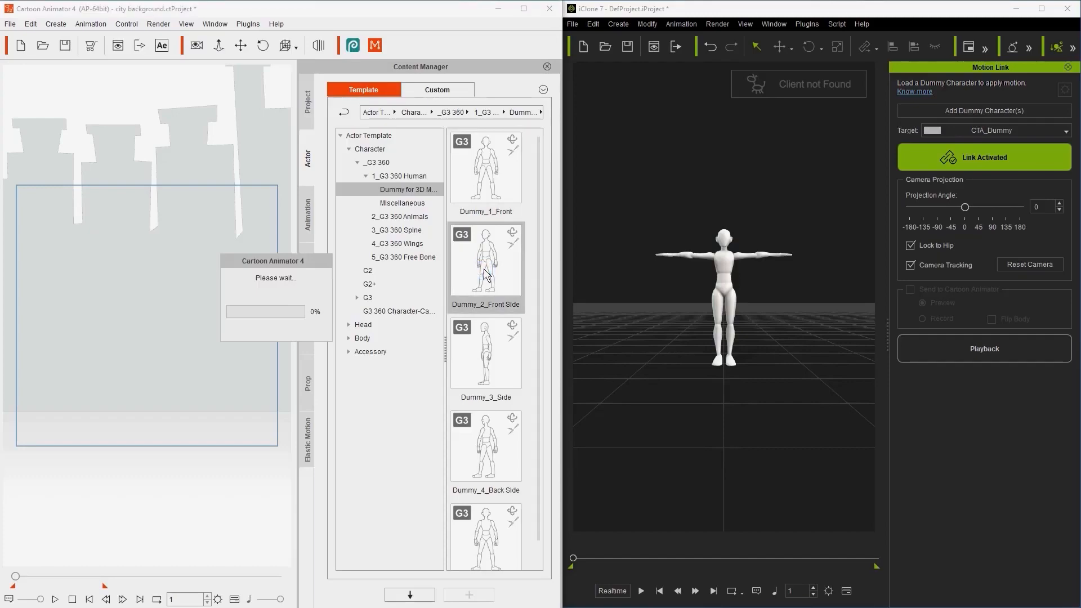
Step: Add Dummy_2_Front Side, connect iClone Motion Link gear, and enable Body for Dummy_2_S
double_click(485, 258)
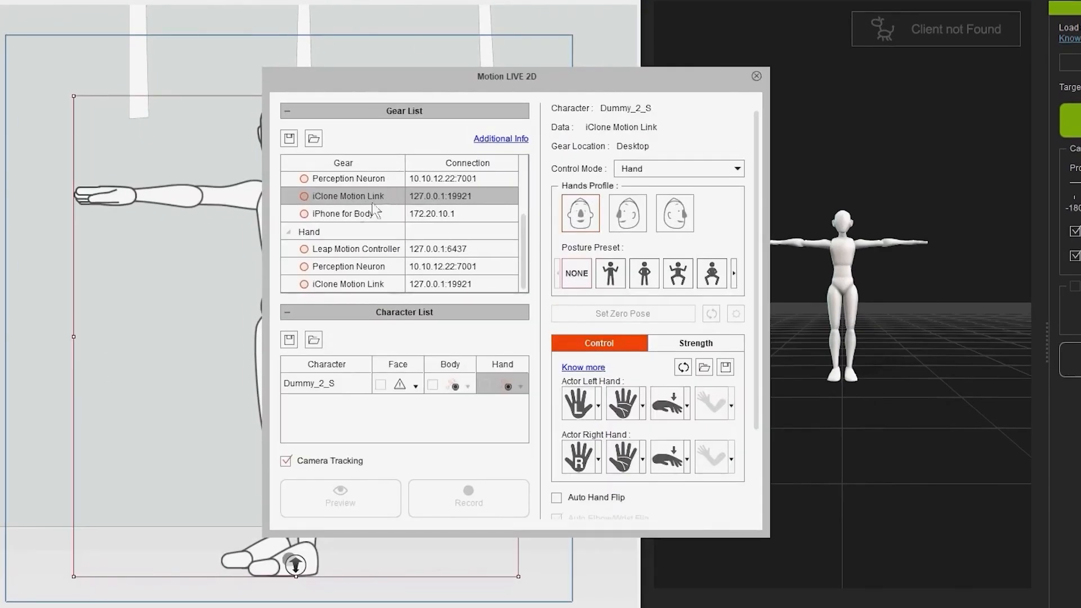
click(304, 196)
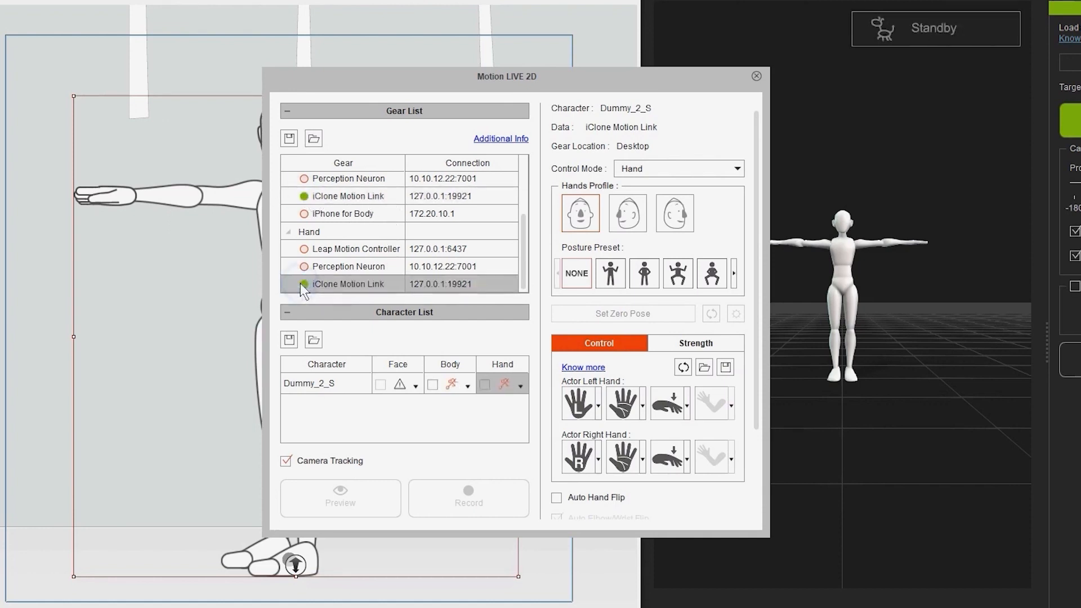
mouse_move(712, 273)
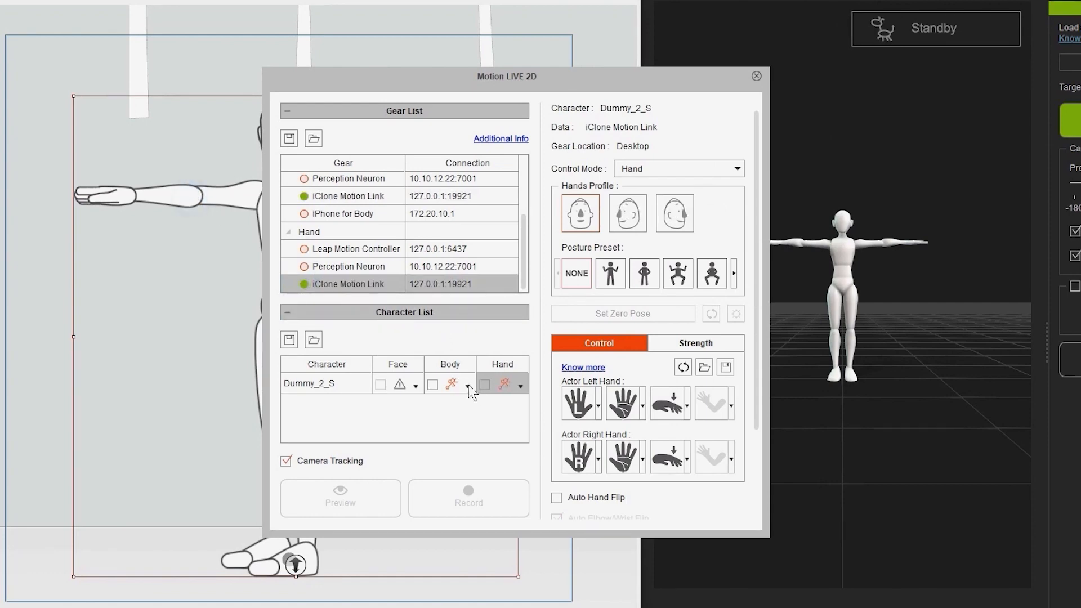
click(433, 384)
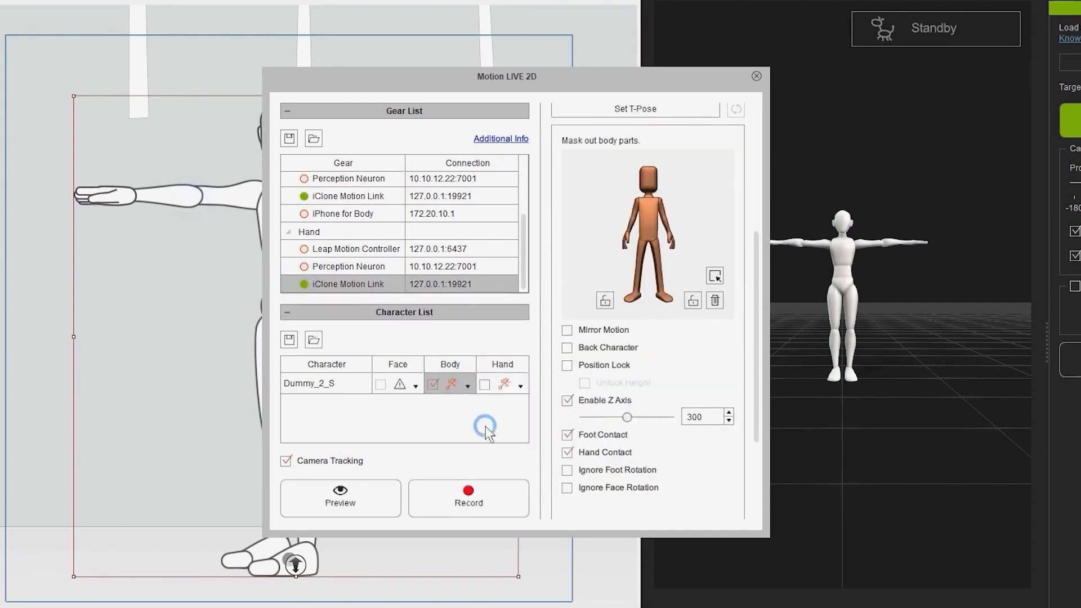
click(520, 383)
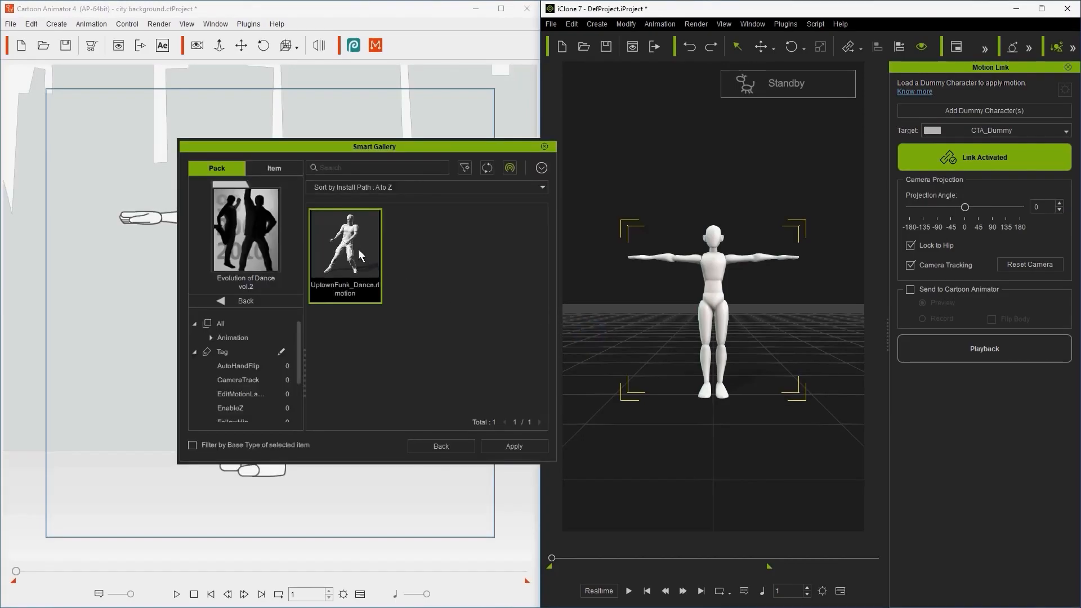
Step: Apply UptownFunk_Dance.rlmotion from Evolution of Dance vol.2 to the dummy and close the gallery
click(513, 446)
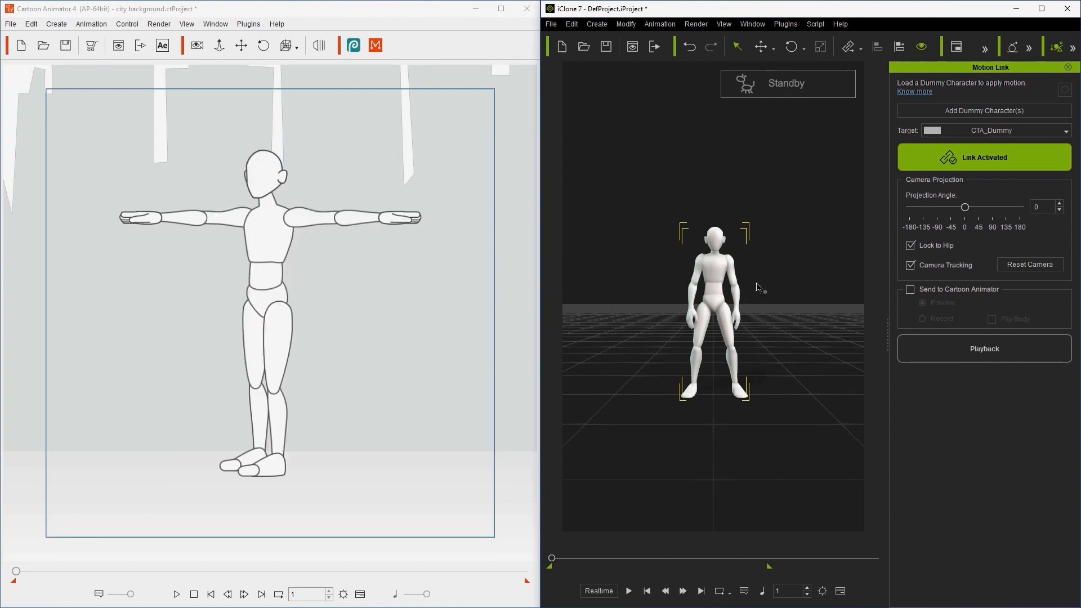
click(983, 348)
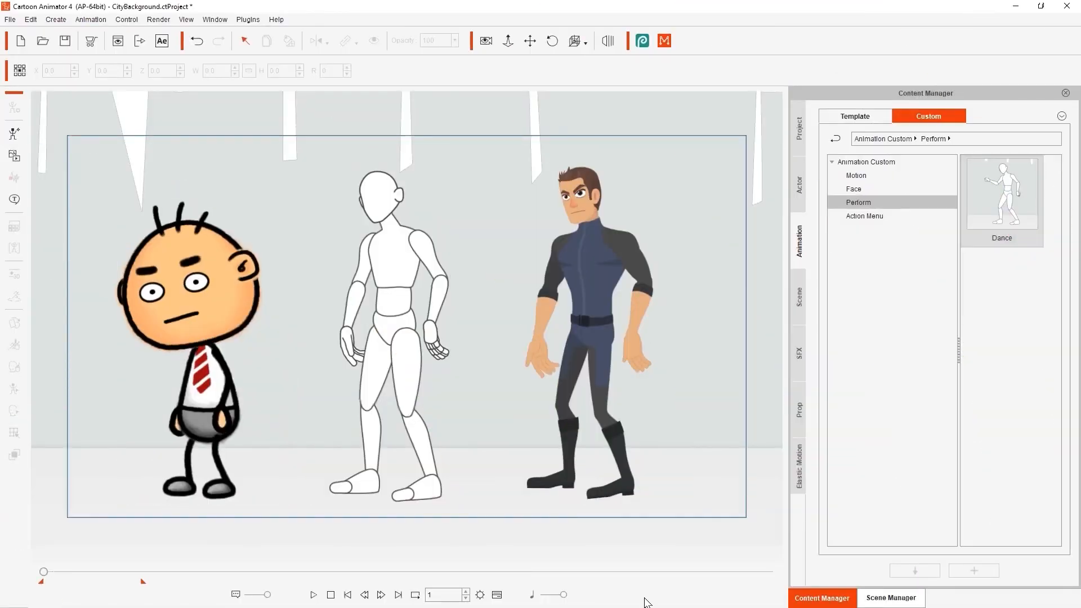
Step: Bring up the web browser on the Cartoon Animator 5 page about importing 3D motions
click(313, 594)
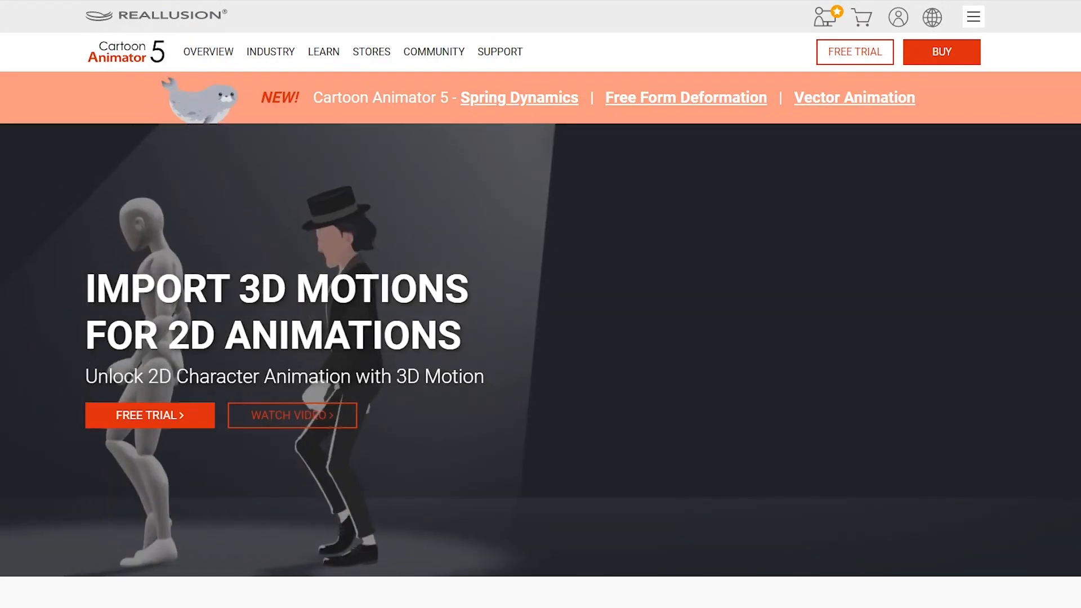
Step: Scroll the Cartoon Animator 5 3D Motion page down to its footer links
scroll(down, 3)
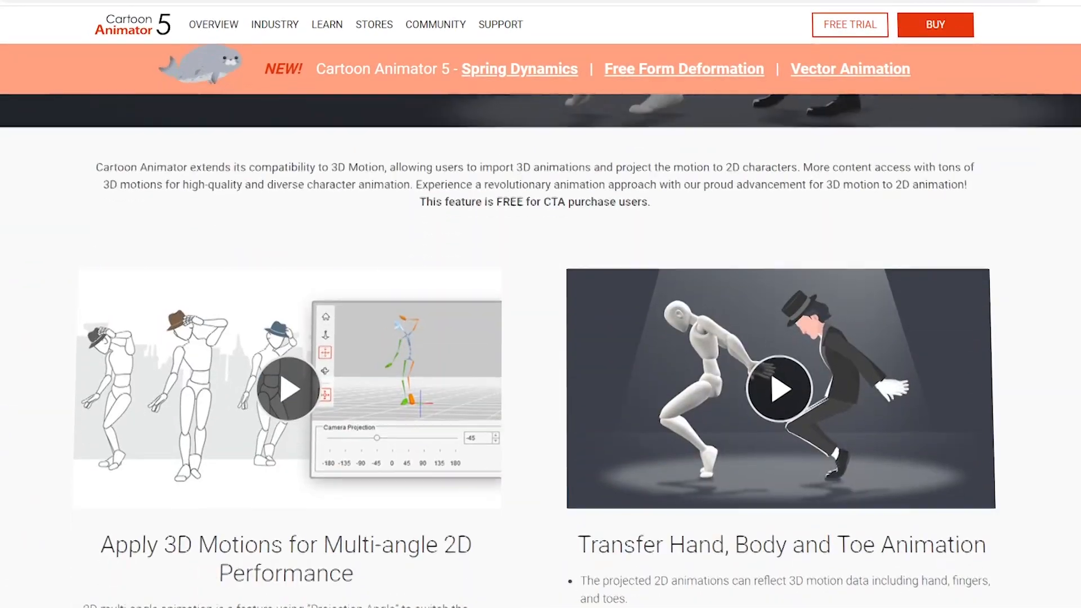
scroll(down, 3)
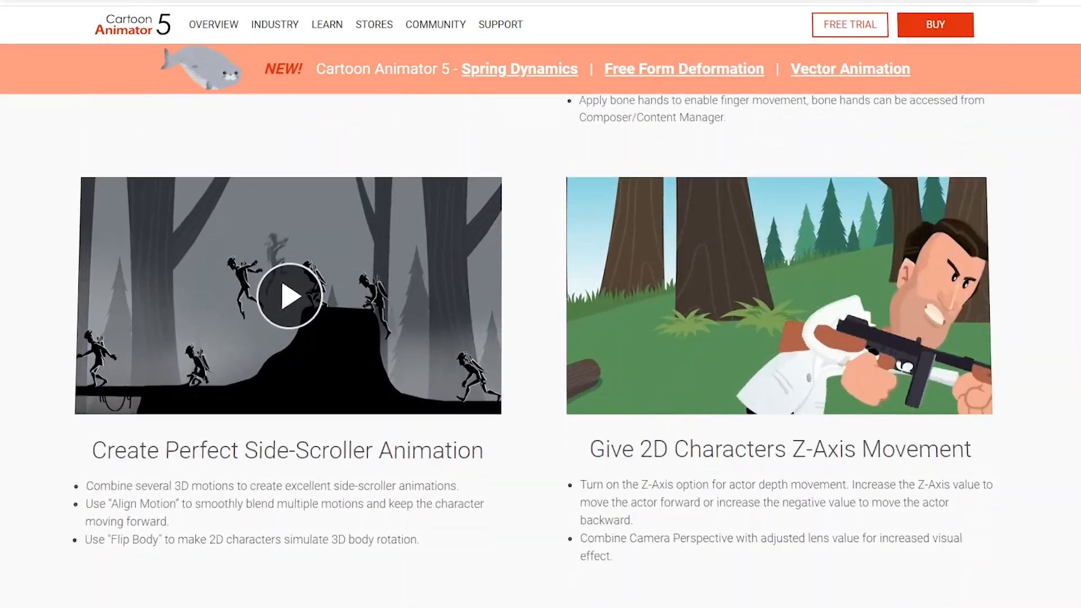
scroll(down, 3)
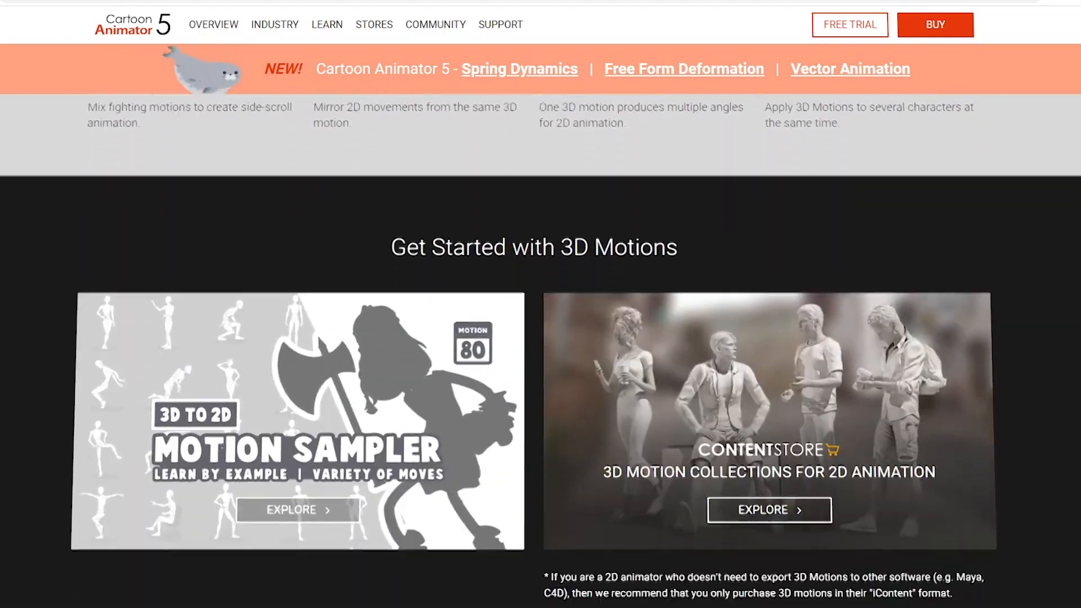
scroll(down, 3)
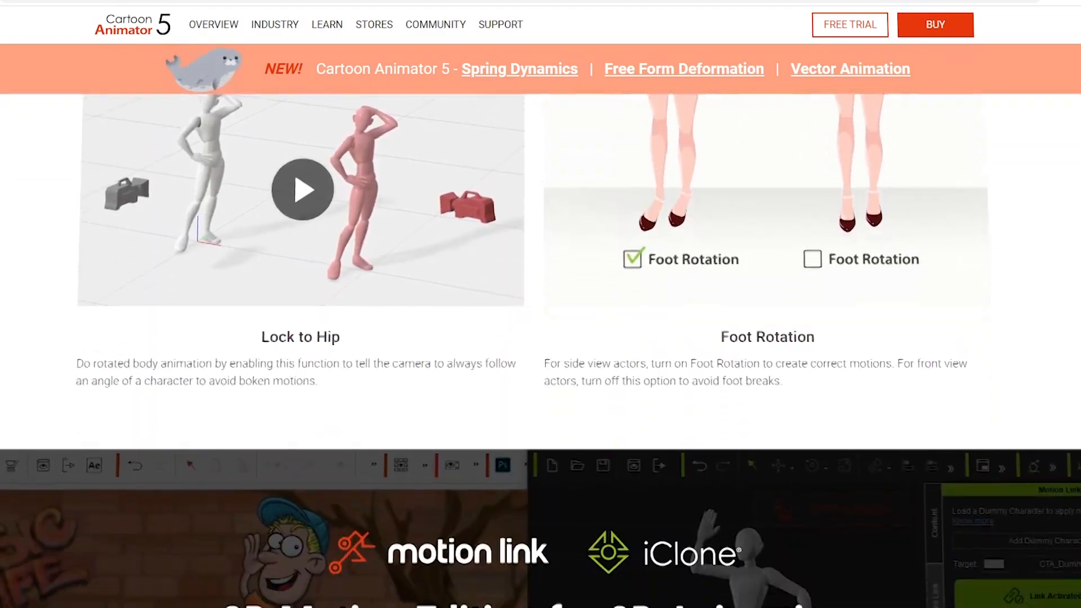
scroll(down, 3)
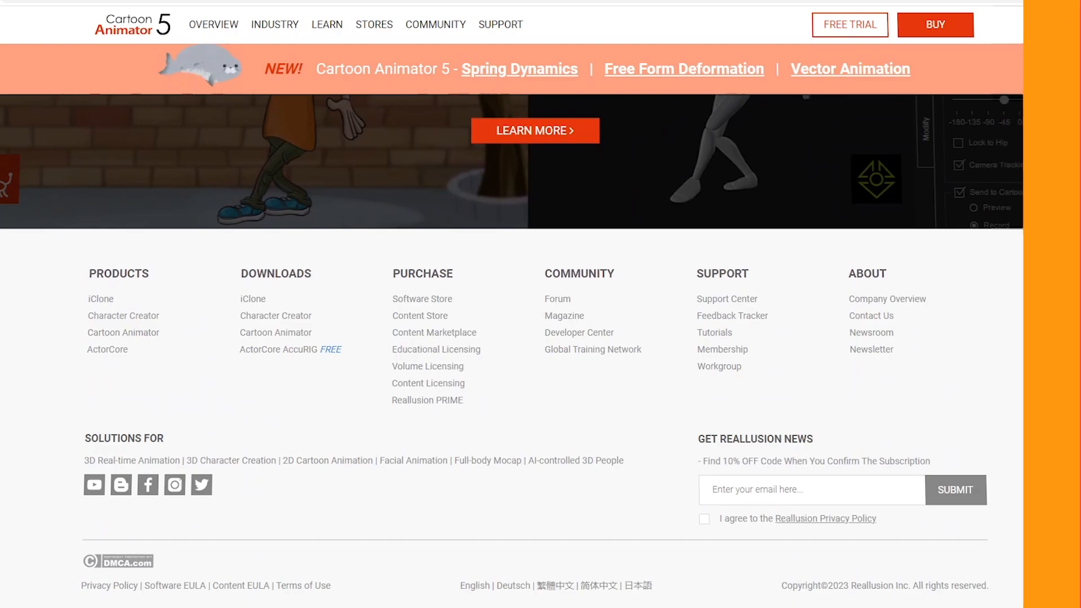